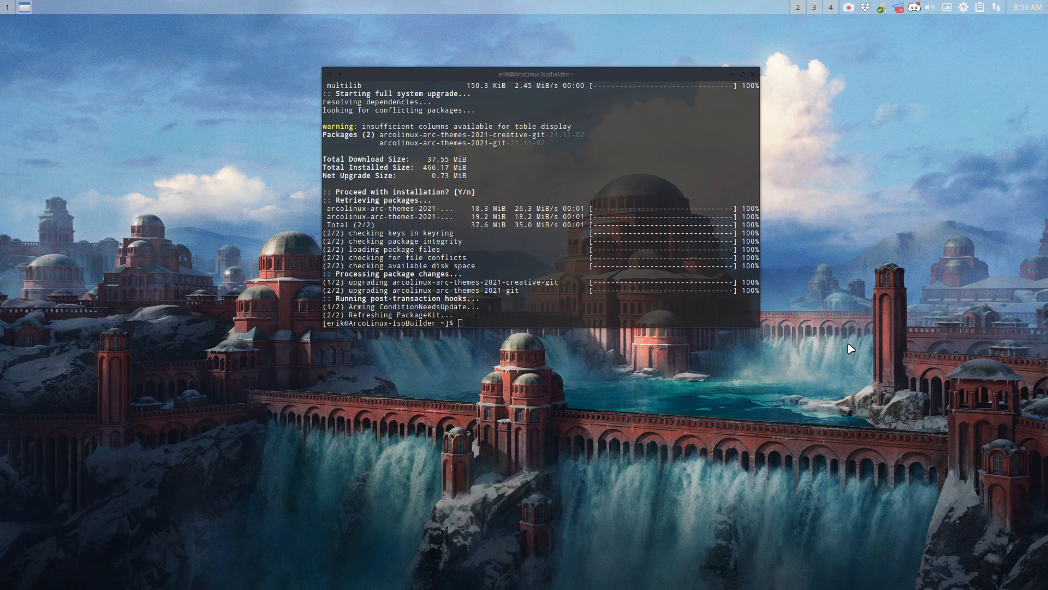
mouse_move(755, 138)
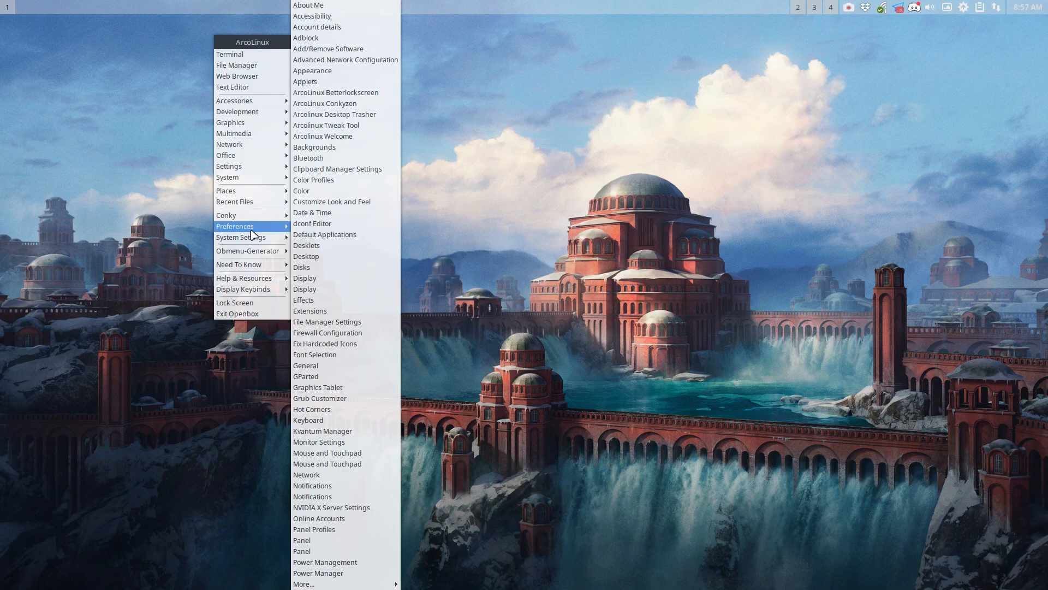
mouse_move(234, 303)
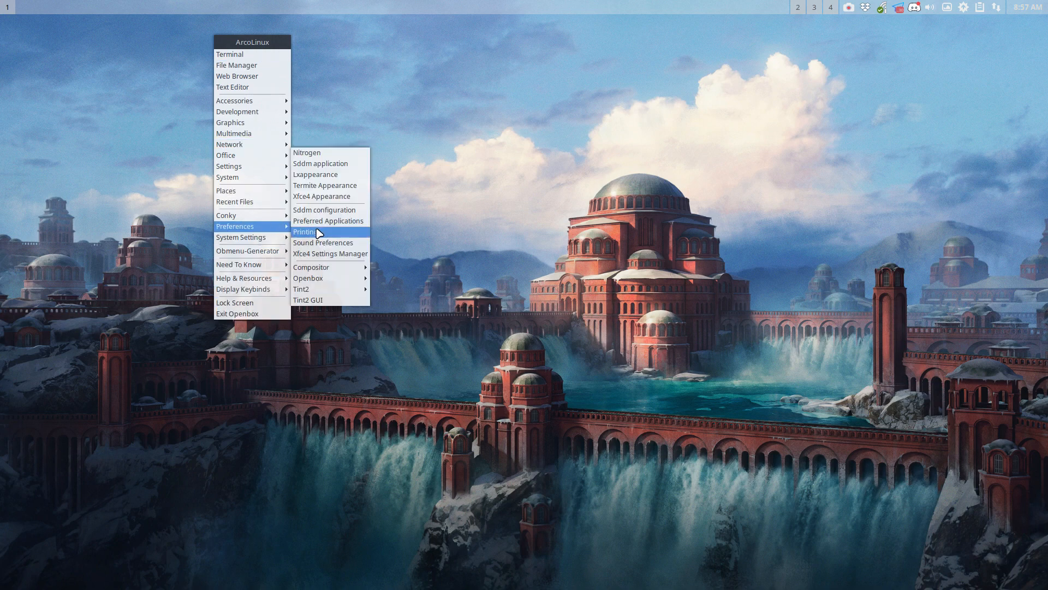
mouse_move(308, 278)
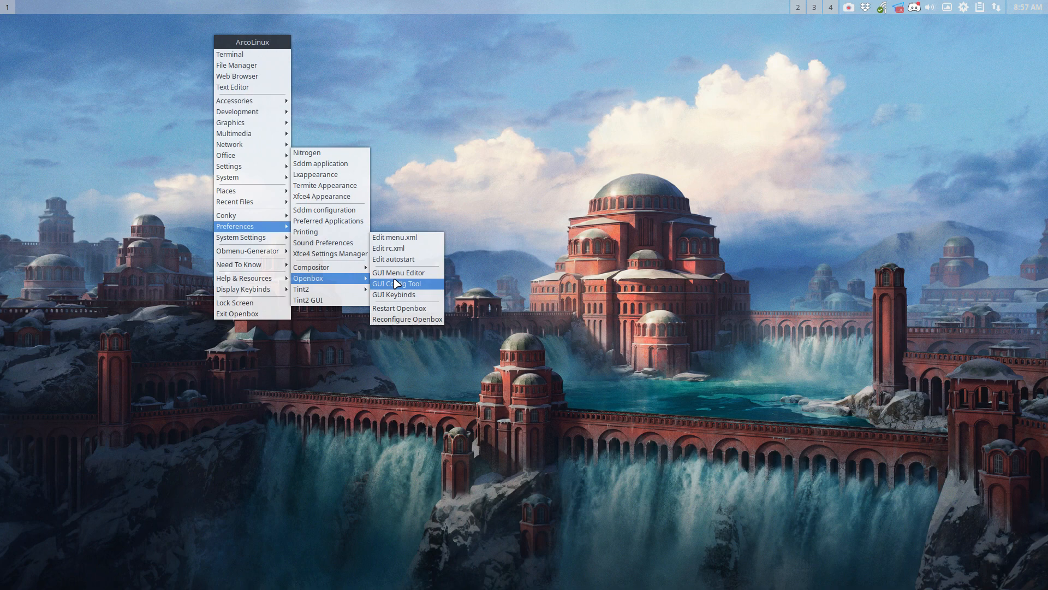
- Launch the Openbox GUI Config Tool from the desktop Preferences menu
click(394, 284)
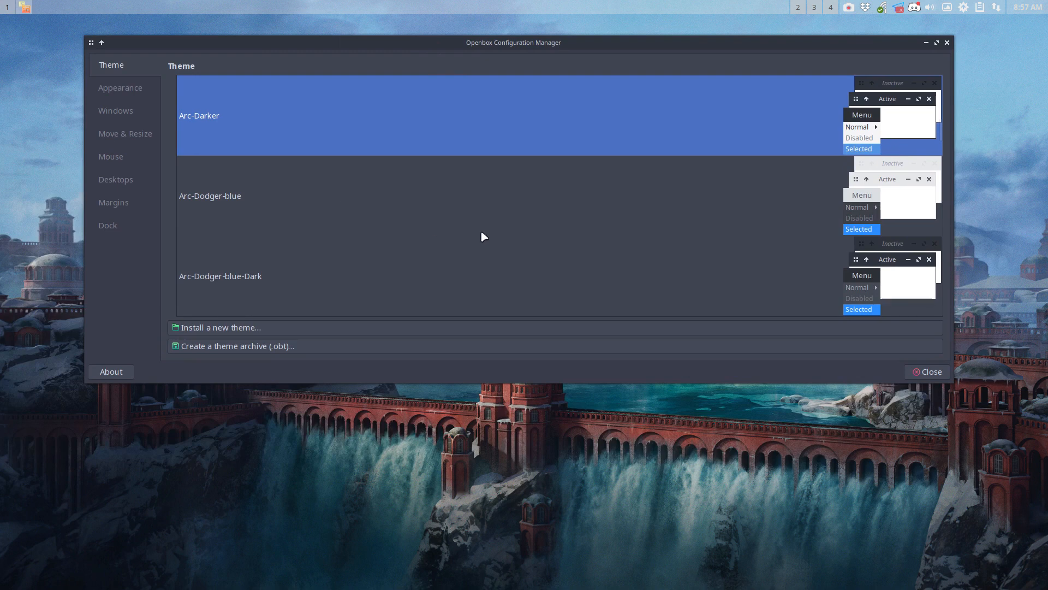
mouse_move(707, 278)
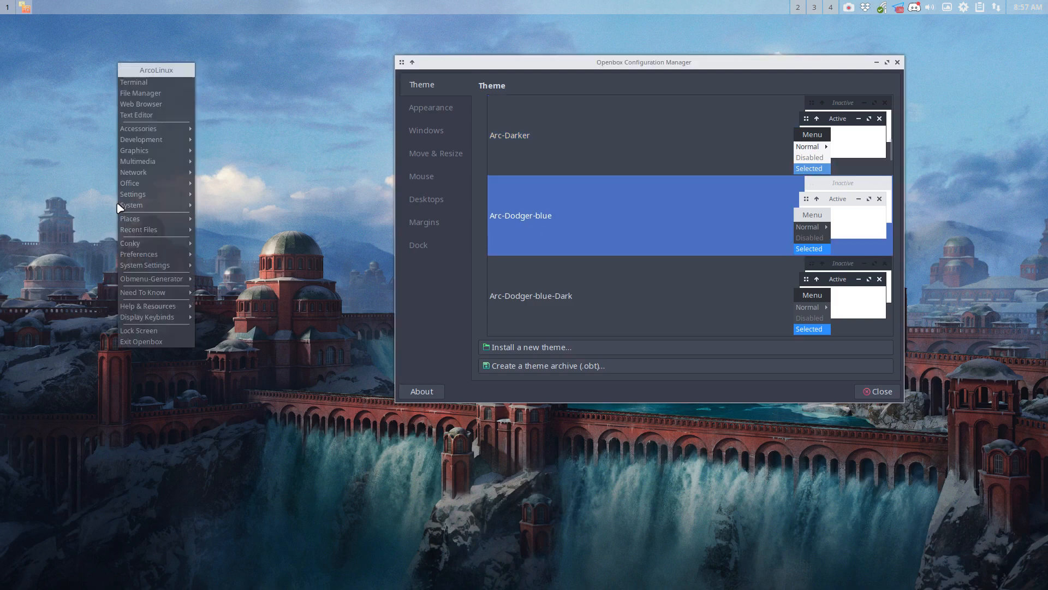
- Preview the desktop menu with Arc-Dodger-blue-Darker, then scroll to Arc-Fire-Dark
click(548, 295)
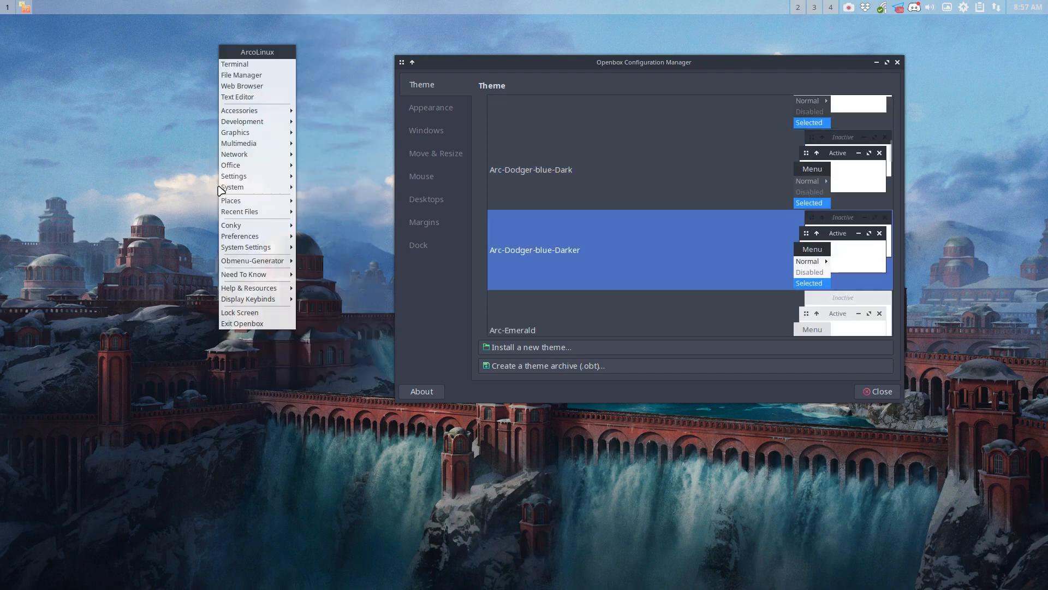
click(614, 311)
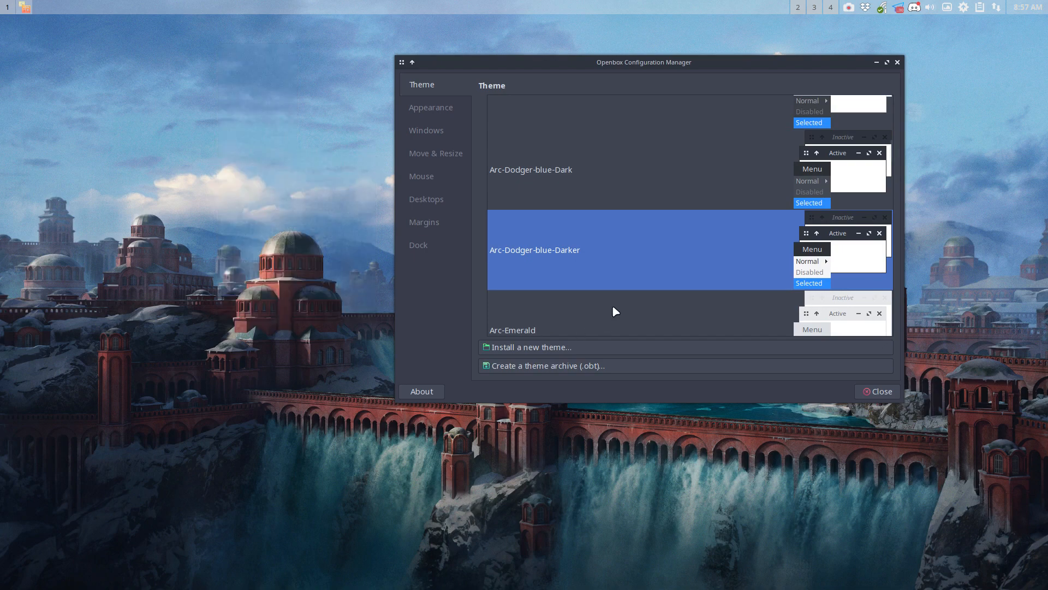
scroll(down, 3)
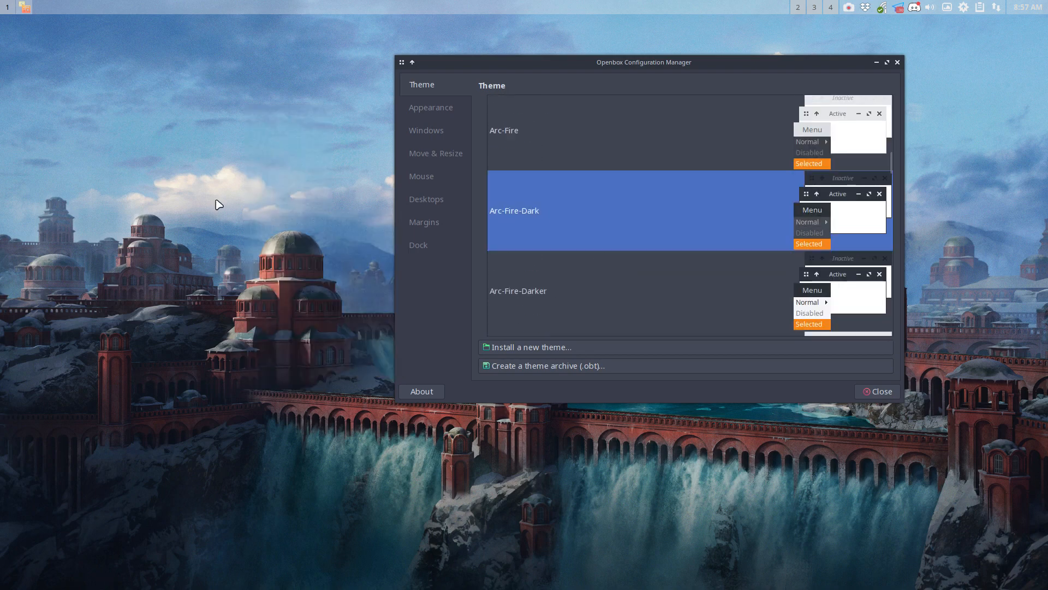
mouse_move(541, 296)
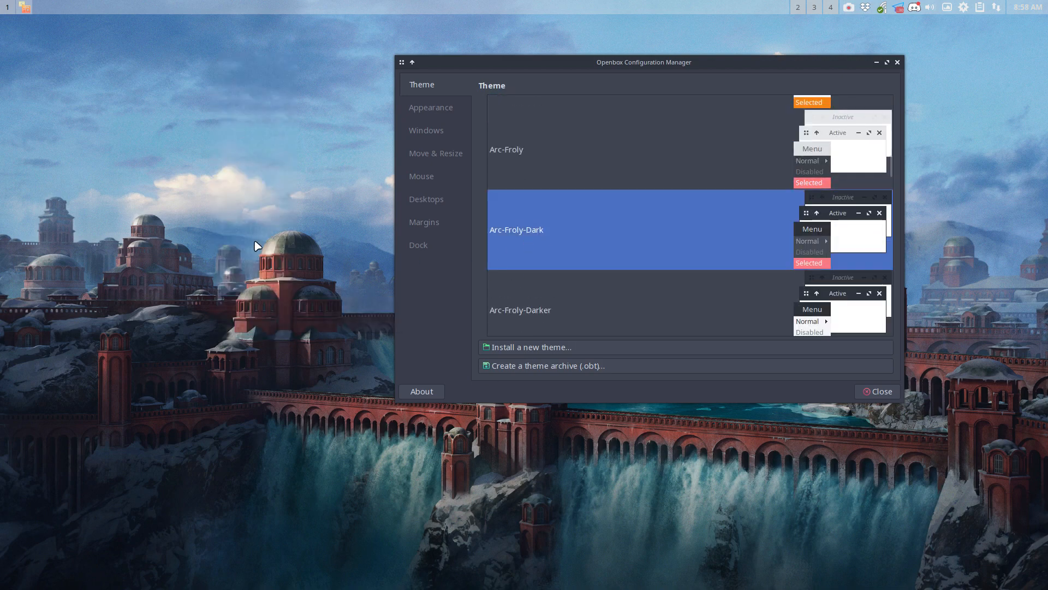
- Preview the desktop menu, then scroll the theme list toward Arc-Havelock
right_click(255, 246)
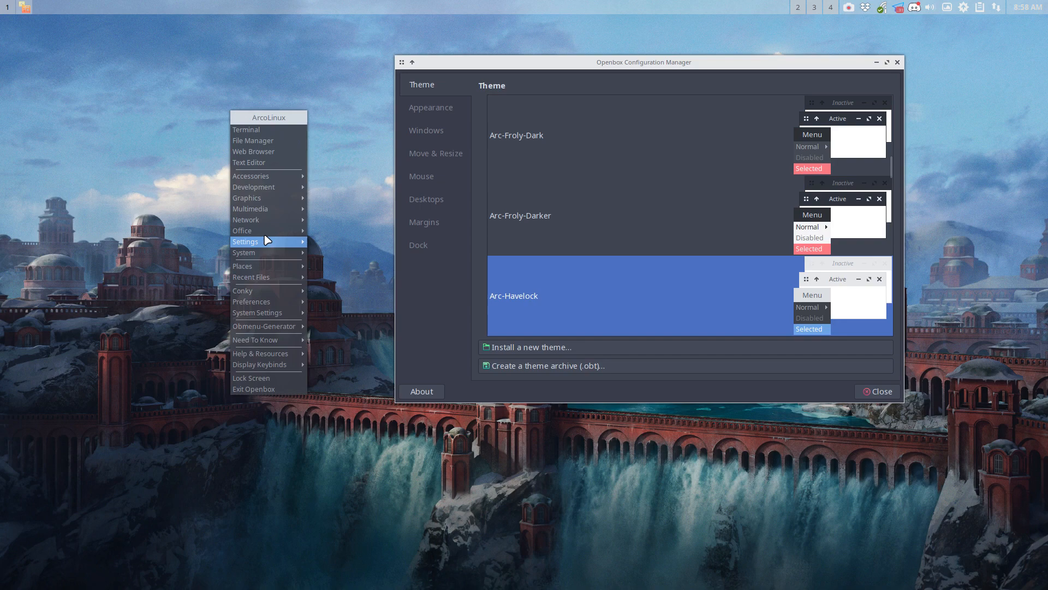
mouse_move(257, 312)
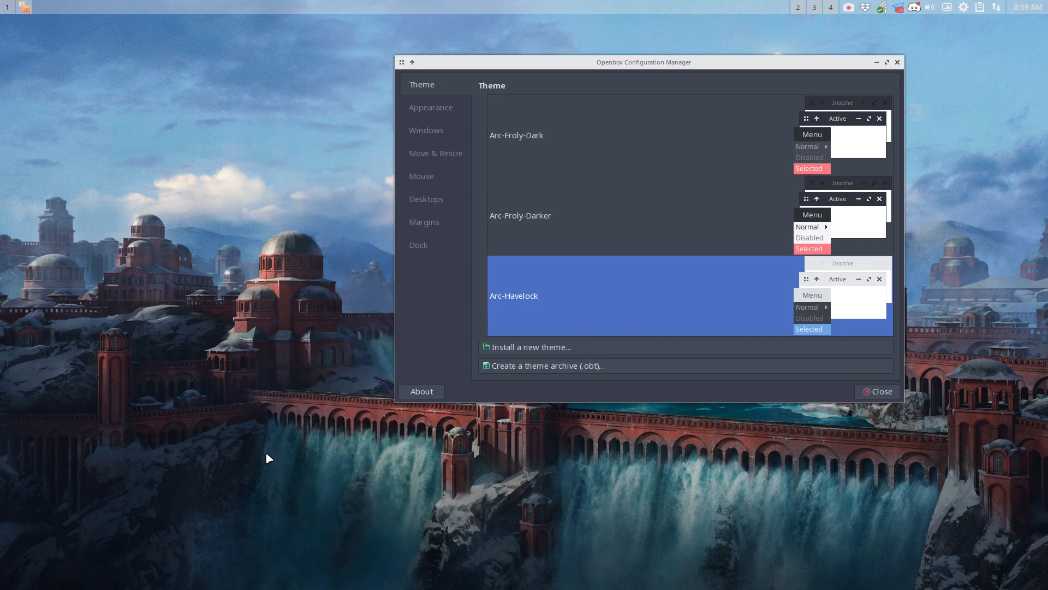
mouse_move(531, 356)
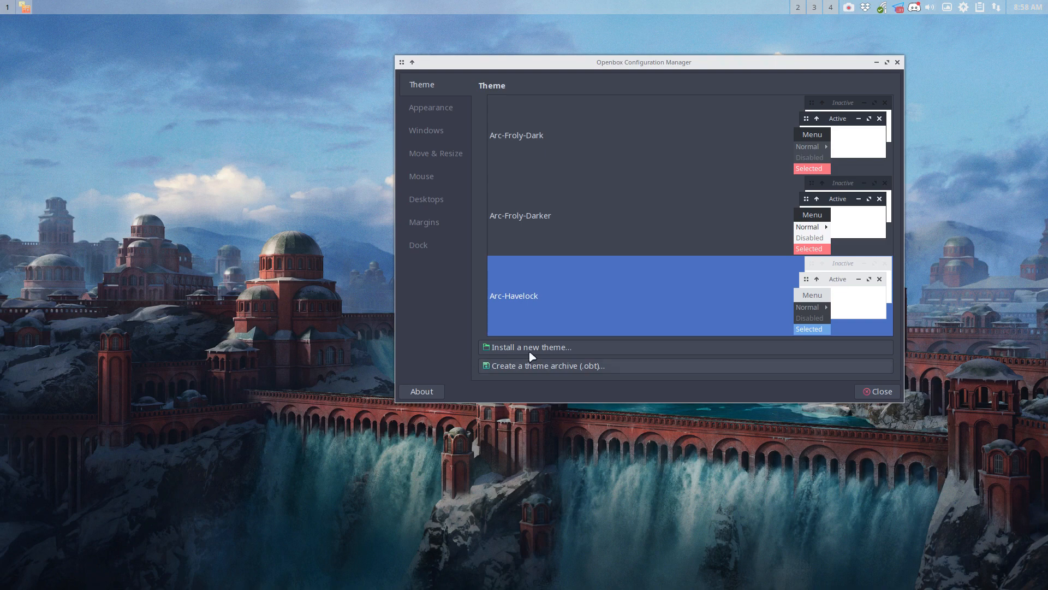
scroll(down, 3)
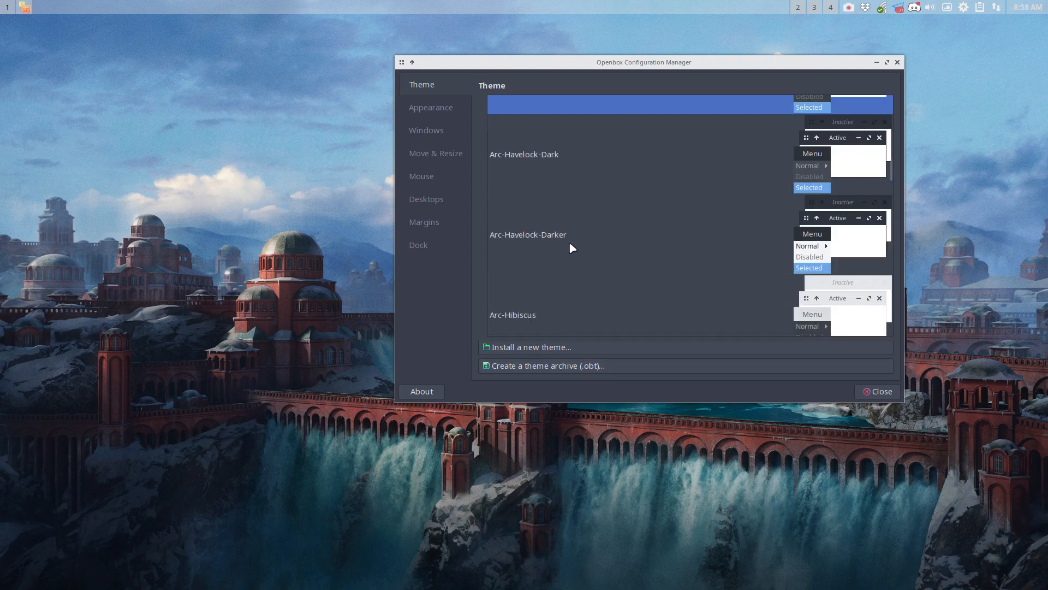